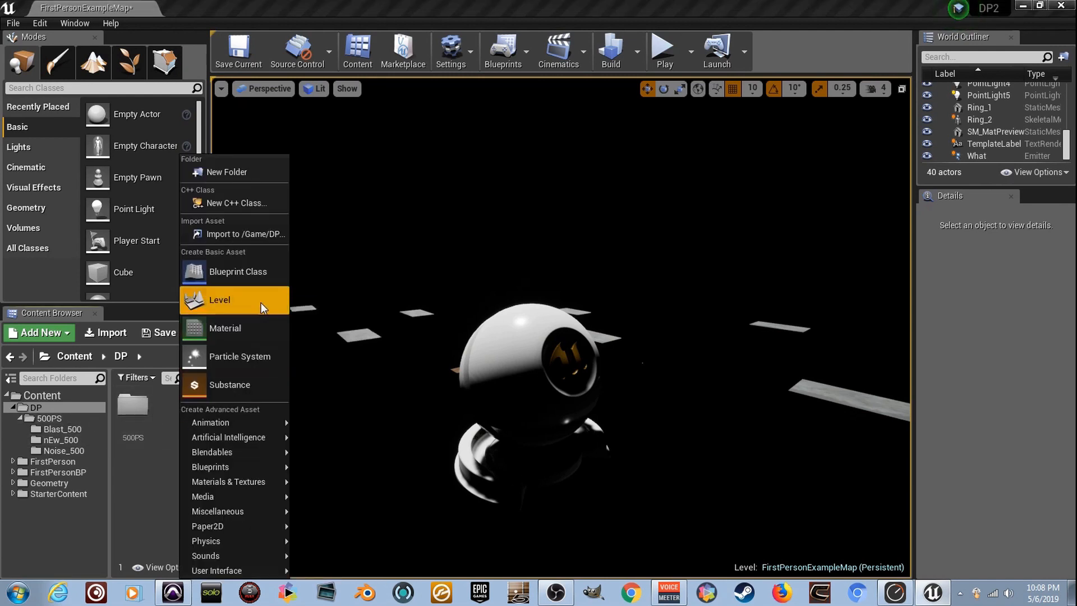
- Create a new material asset named Fresel and drop it onto SM_MatPreviewMesh in the viewport
click(224, 328)
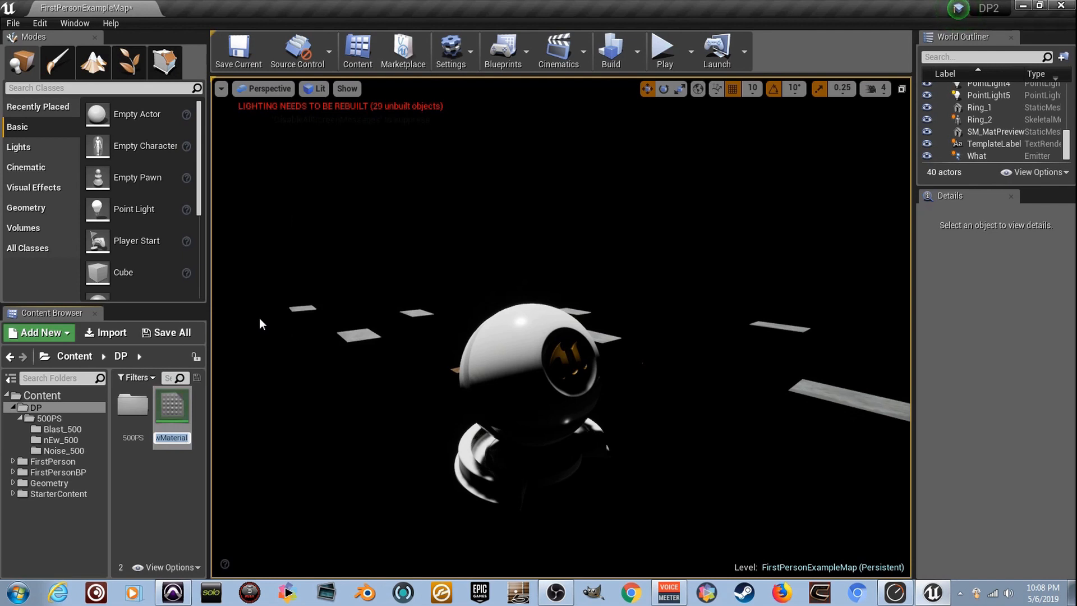
text(Fresel)
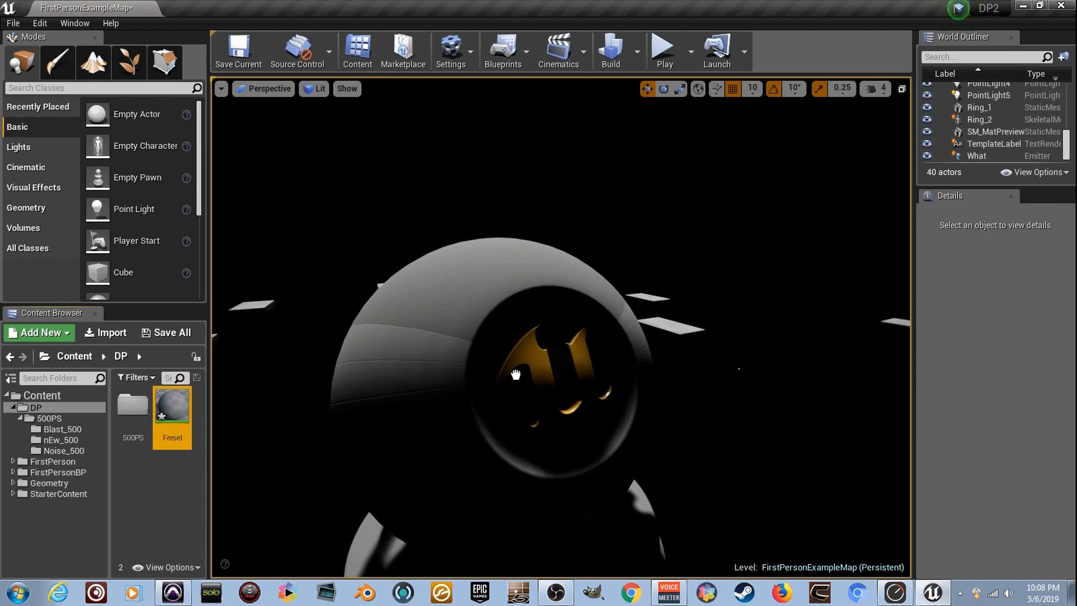
click(515, 375)
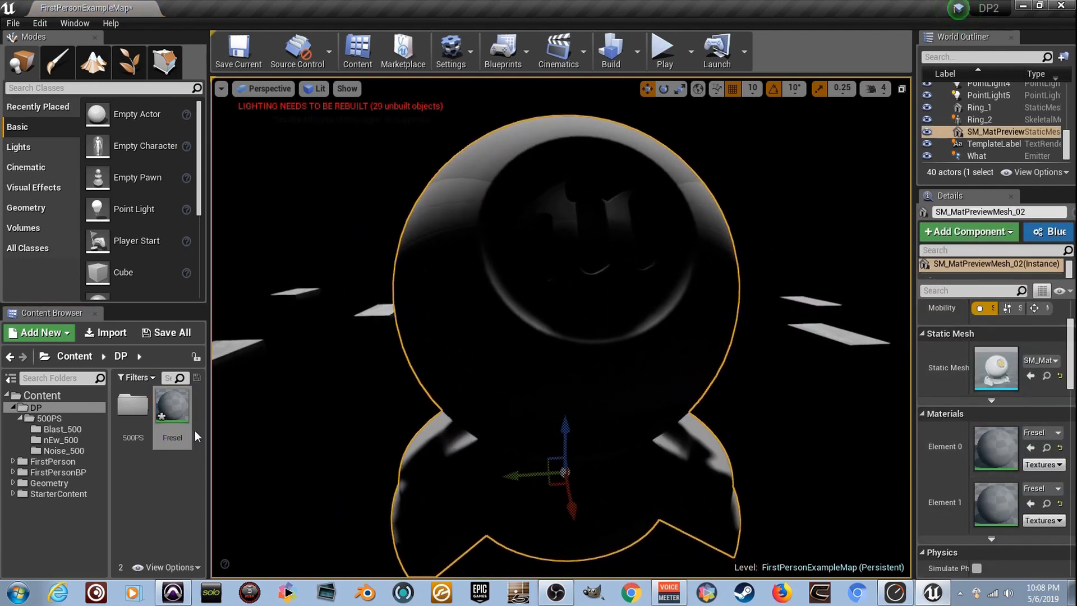
- Open Fresel in the Material Editor and switch its Blend Mode to Translucent
double_click(173, 409)
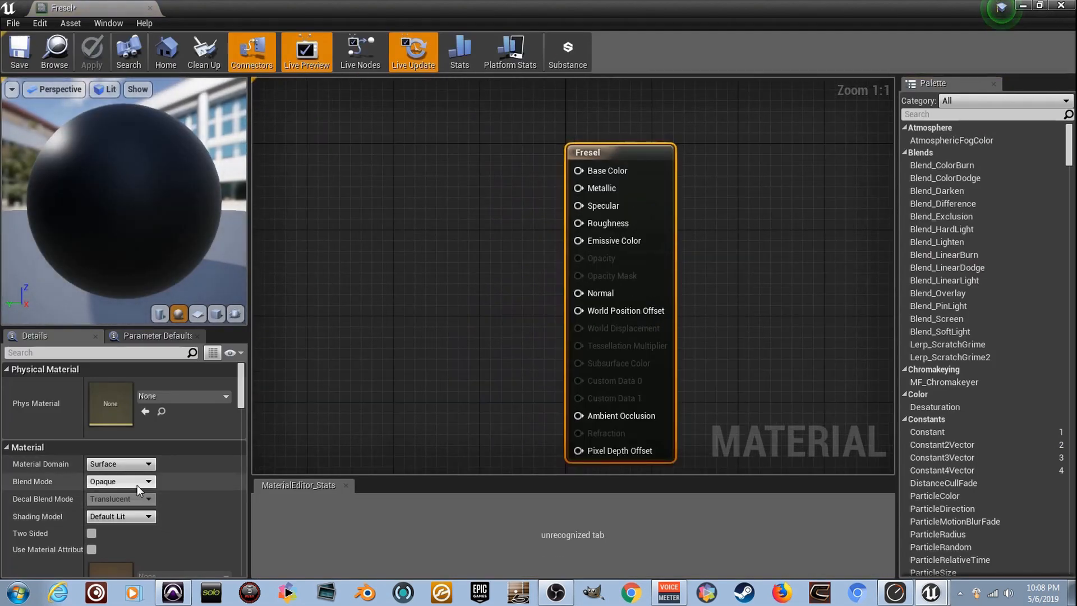
click(120, 482)
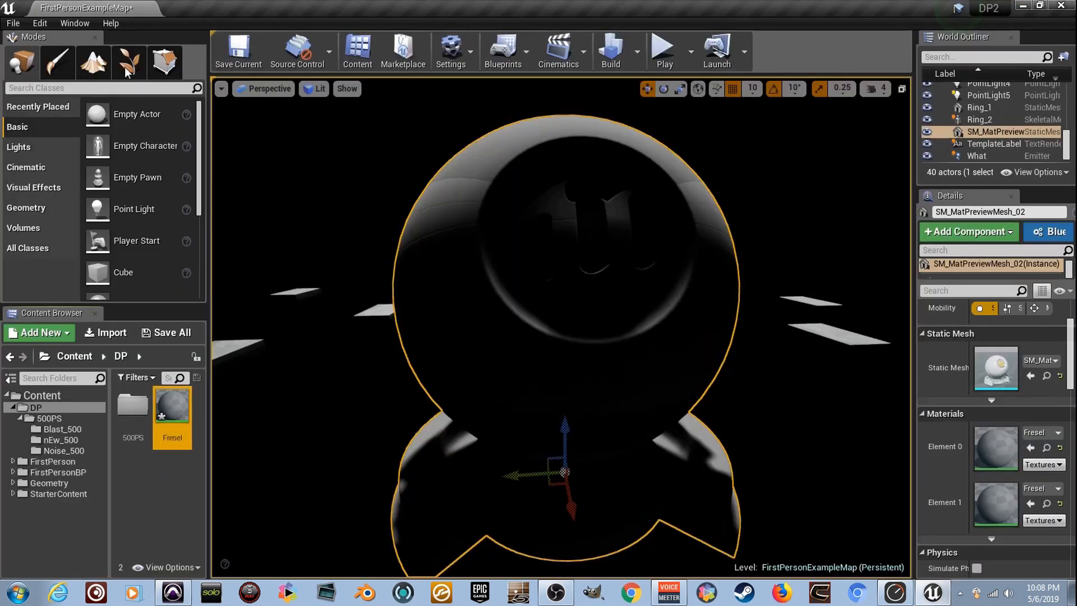
double_click(172, 408)
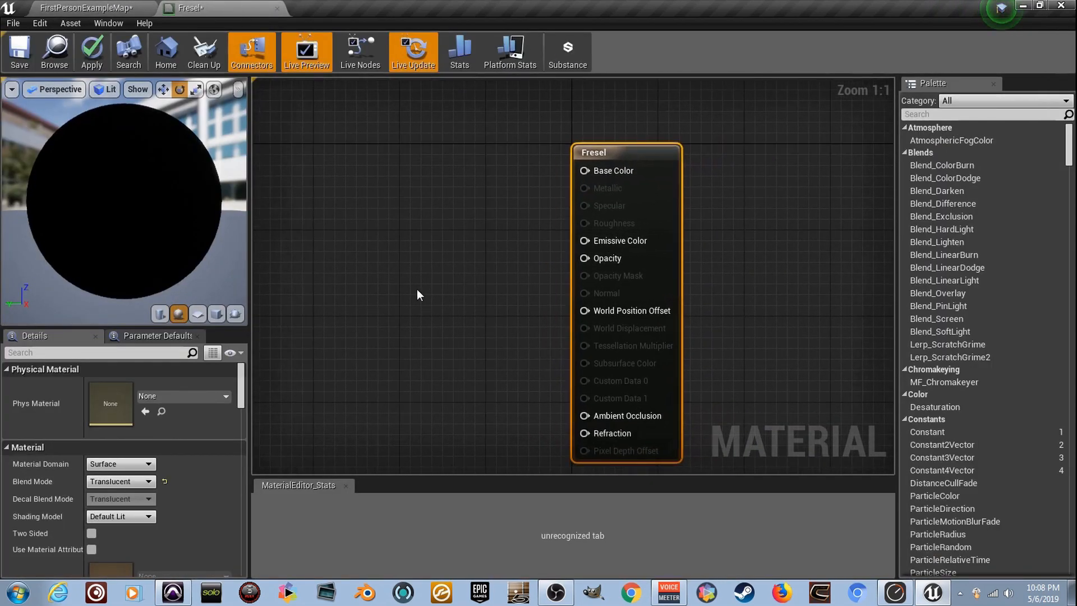
- Add a Utility > Fresnel node and wire its output to Emissive Color and Opacity
text(fre)
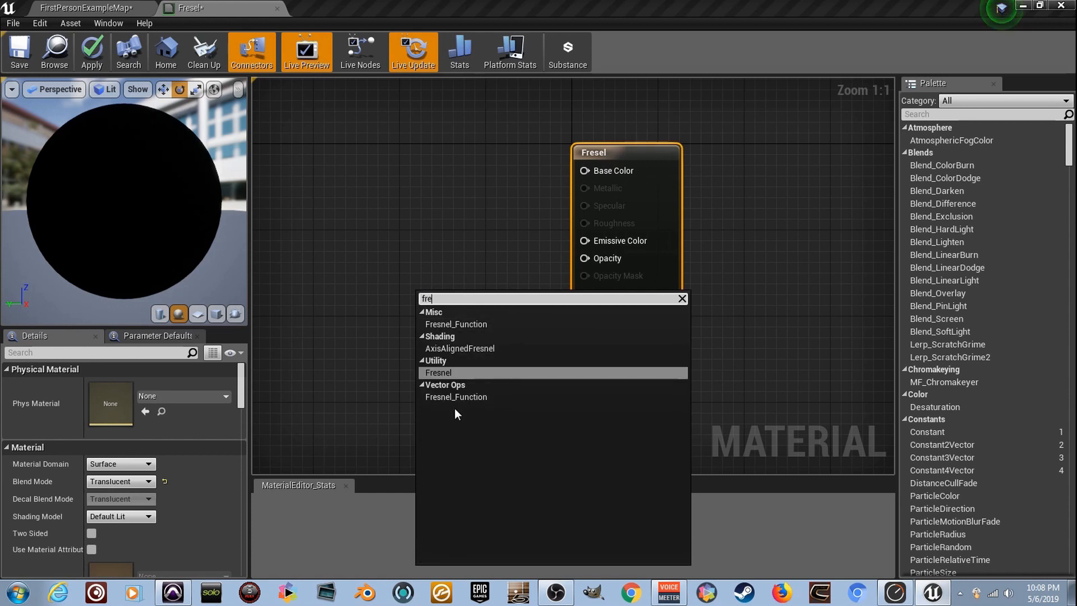
click(438, 371)
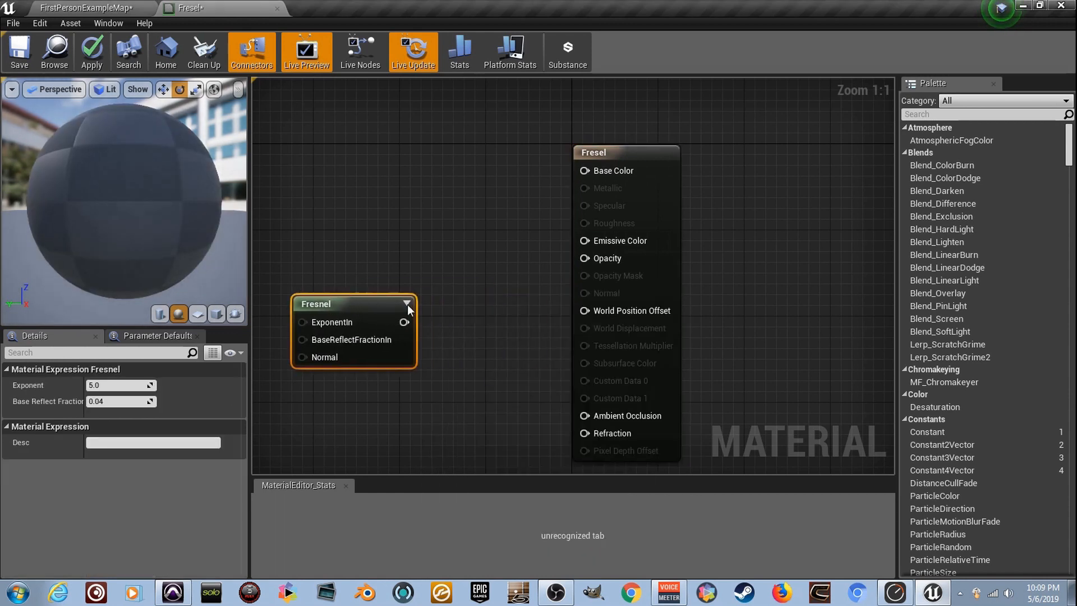
drag(405, 322, 511, 259)
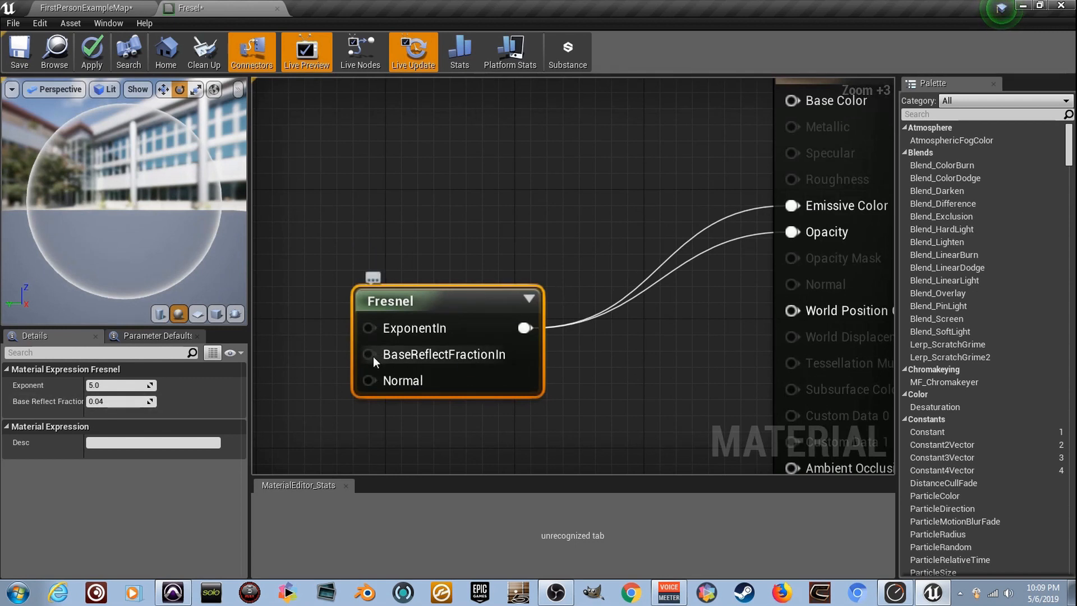
- Set the Fresnel Base Reflect Fraction to 0.01 and check the rim on other preview shapes and the sphere
click(121, 401)
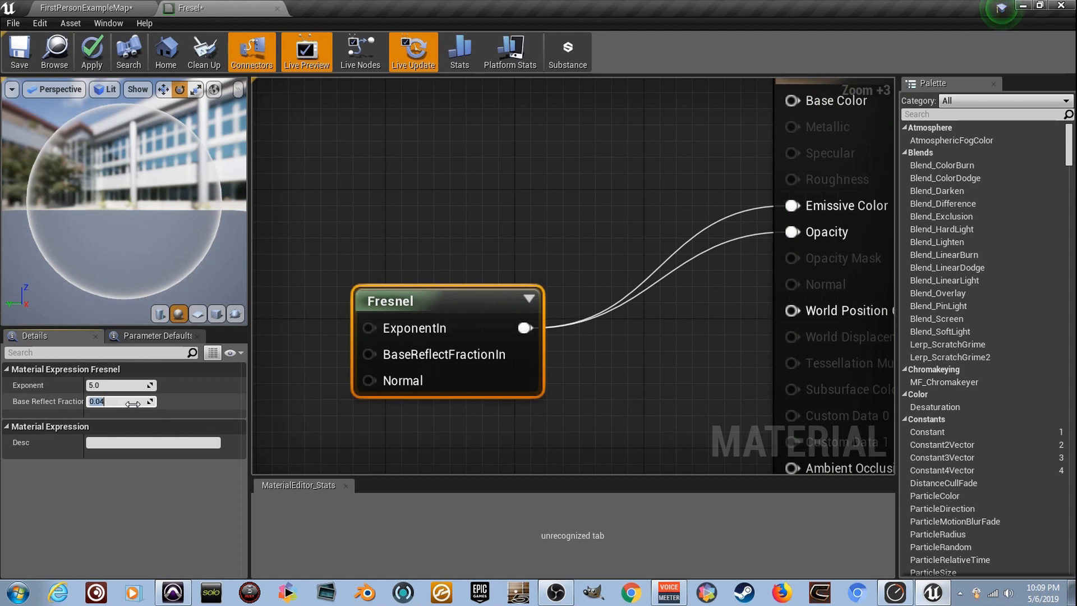
text(1.0)
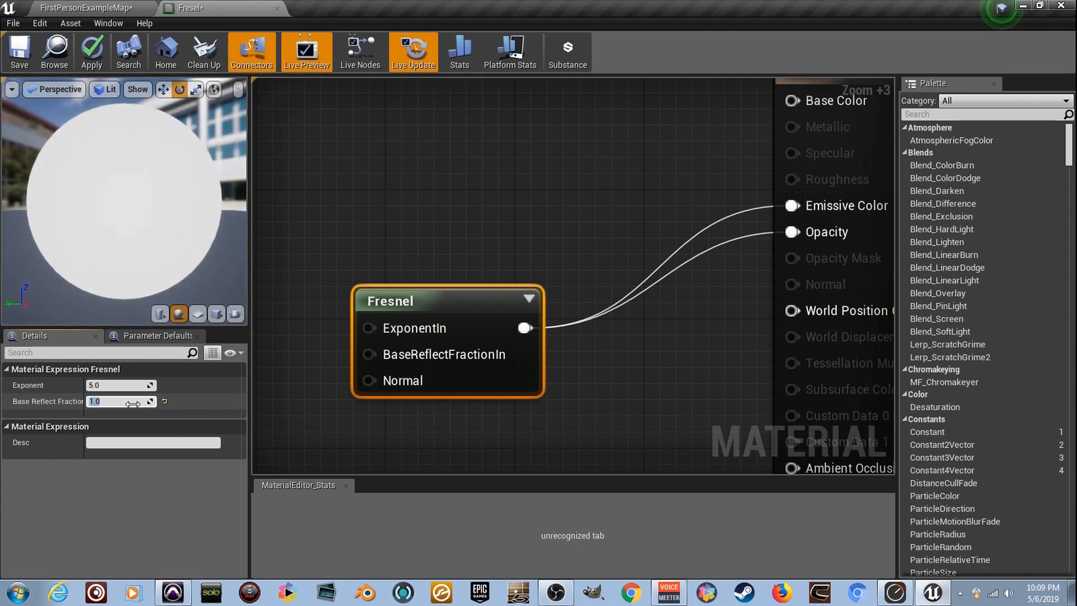
text(0.01)
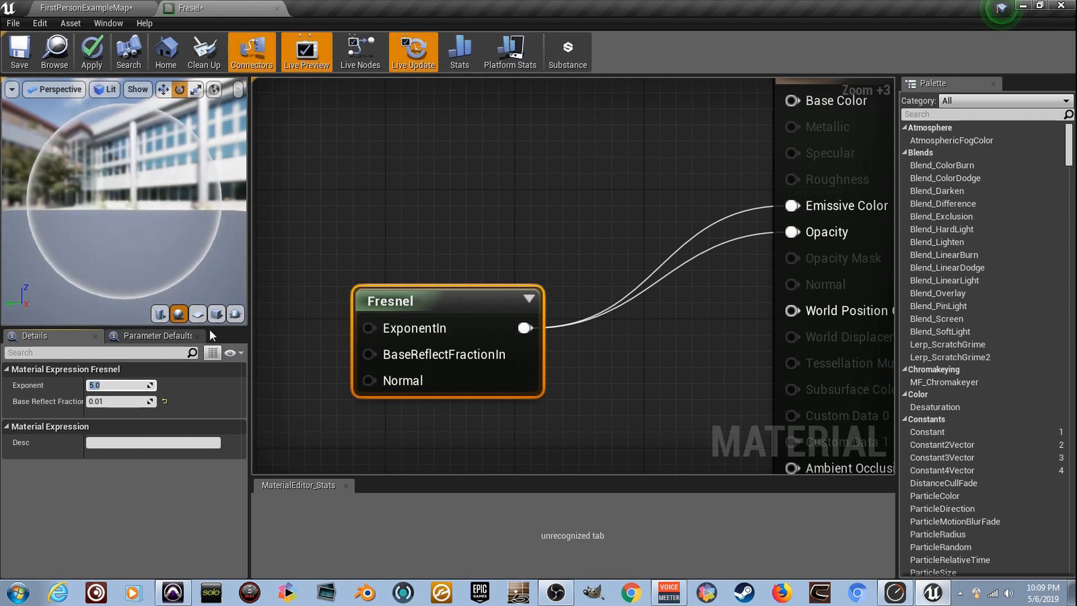
click(197, 315)
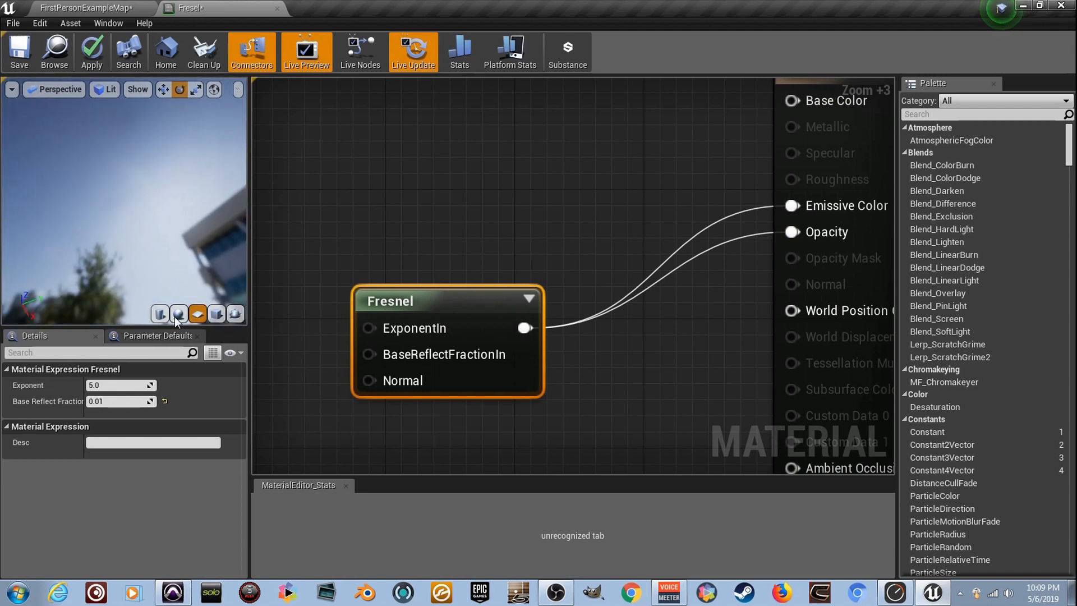
click(178, 314)
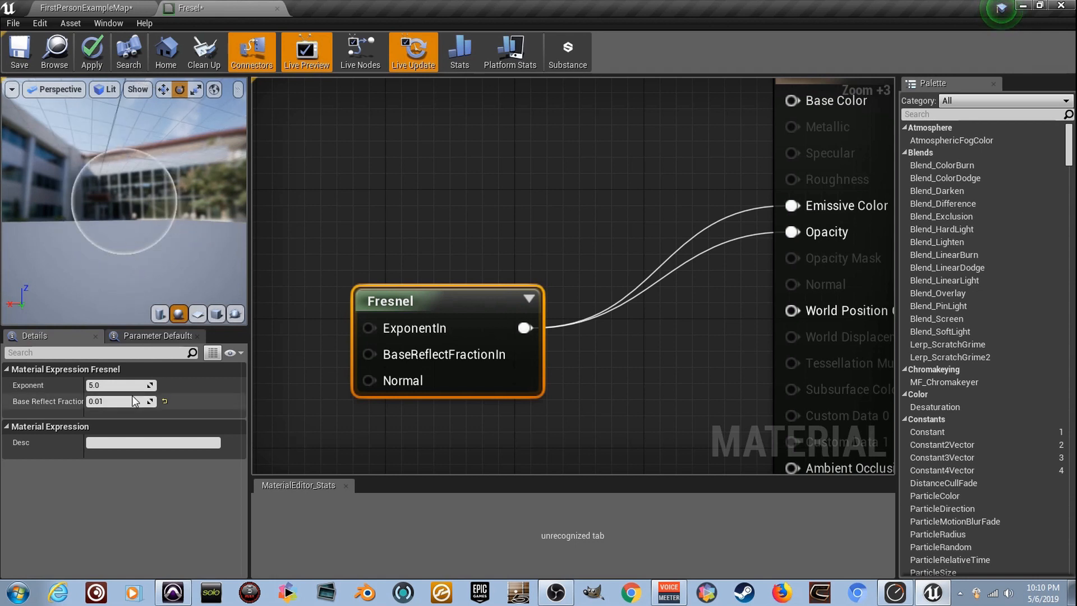
- Set the Fresnel Exponent to 10.0 and apply the change so the level mesh shows thin rims
click(120, 385)
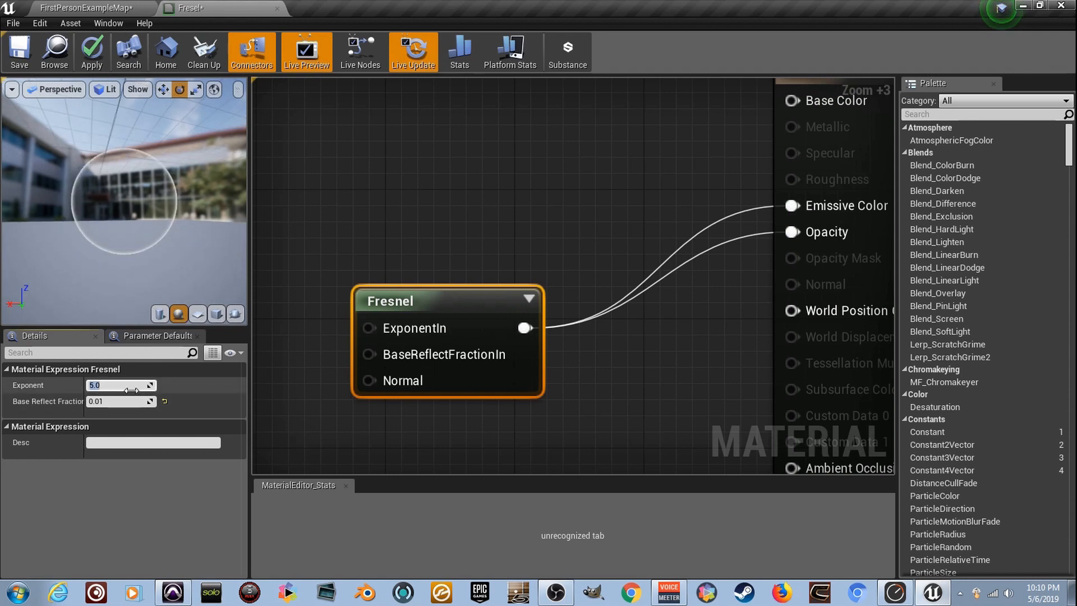
text(1.0)
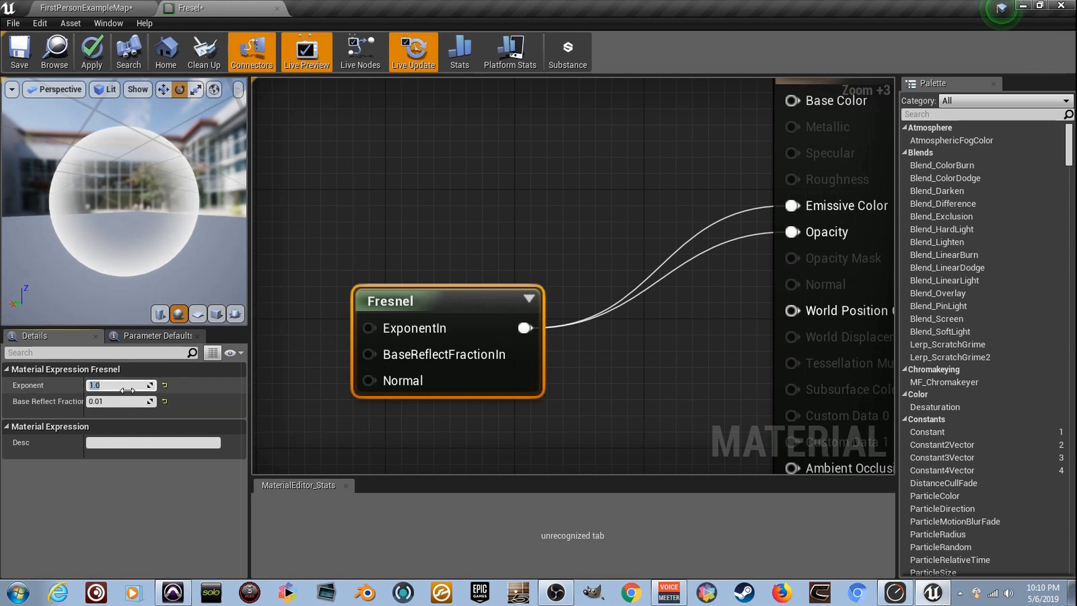
text(10.0)
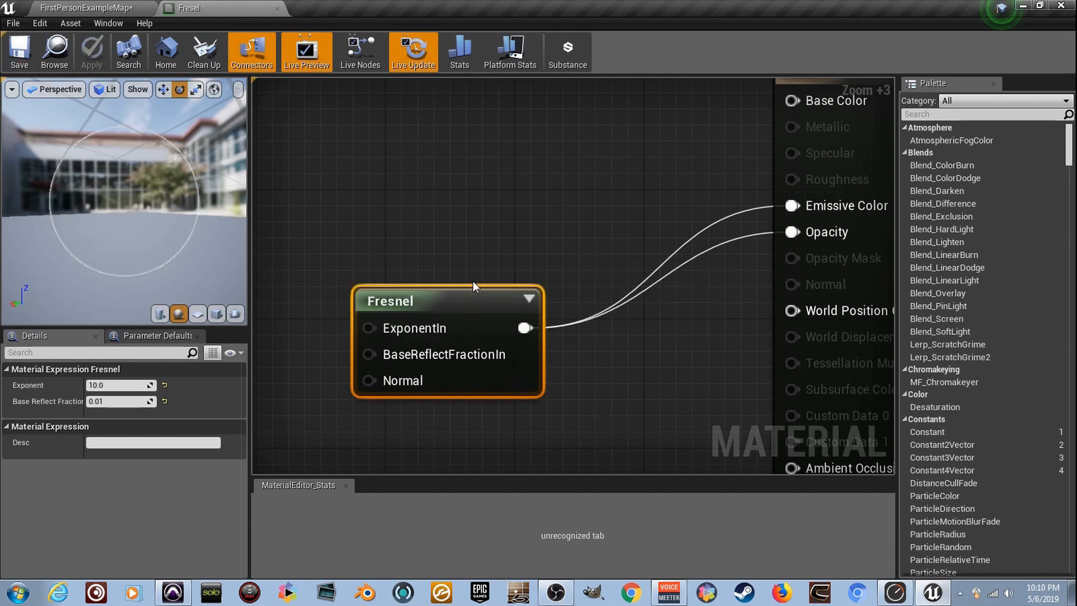
click(85, 8)
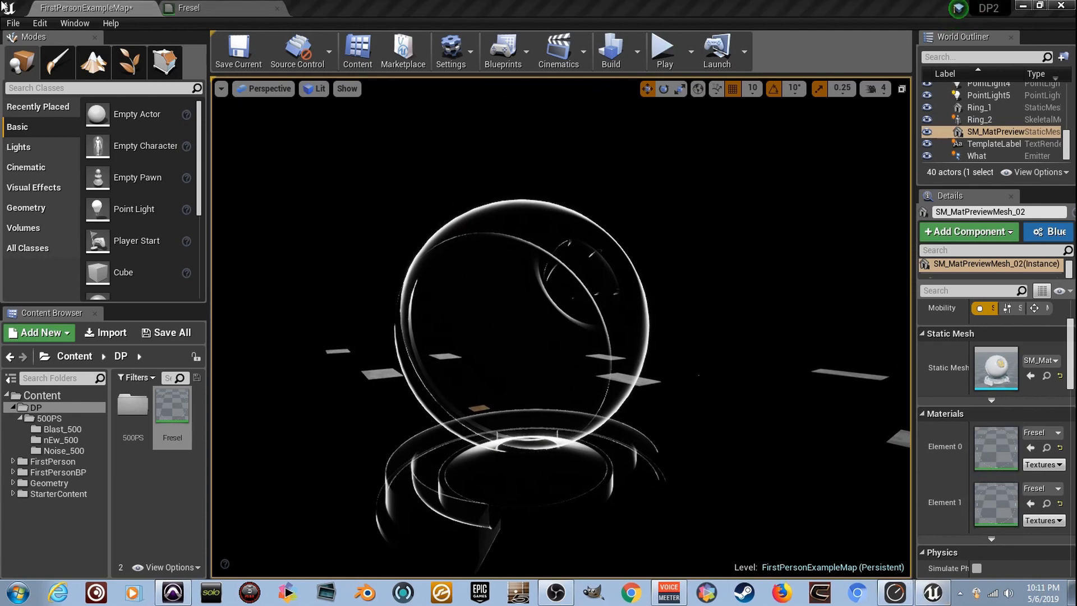
- Return to the Fresel material tab to edit the black Constant3Vector node's colour
click(187, 8)
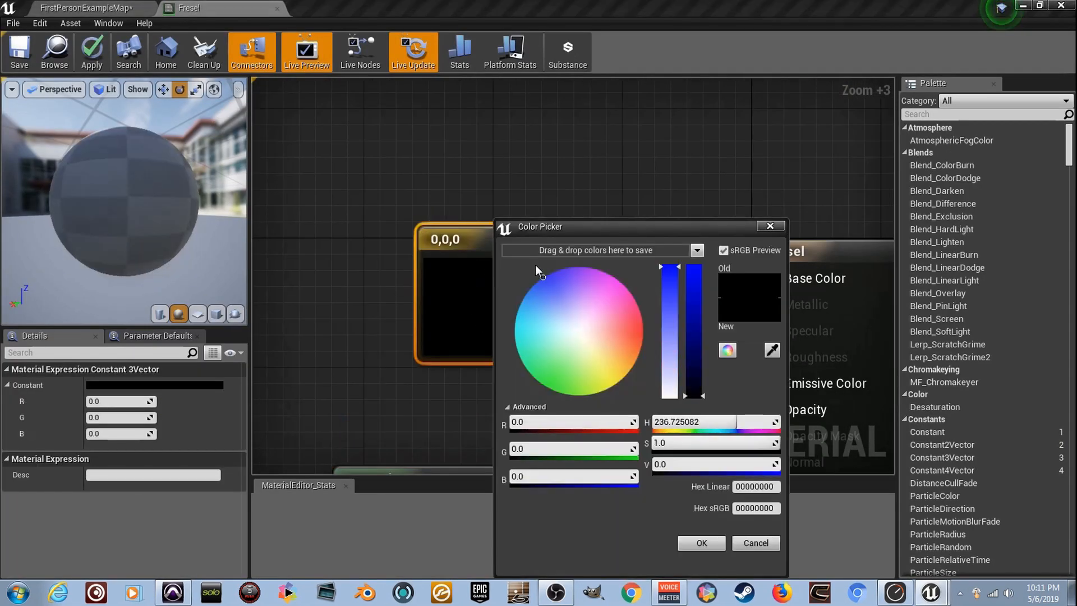
- Make the constant a strong blue and wire it into Multiply A so blue times Fresnel drives Emissive Color
click(542, 277)
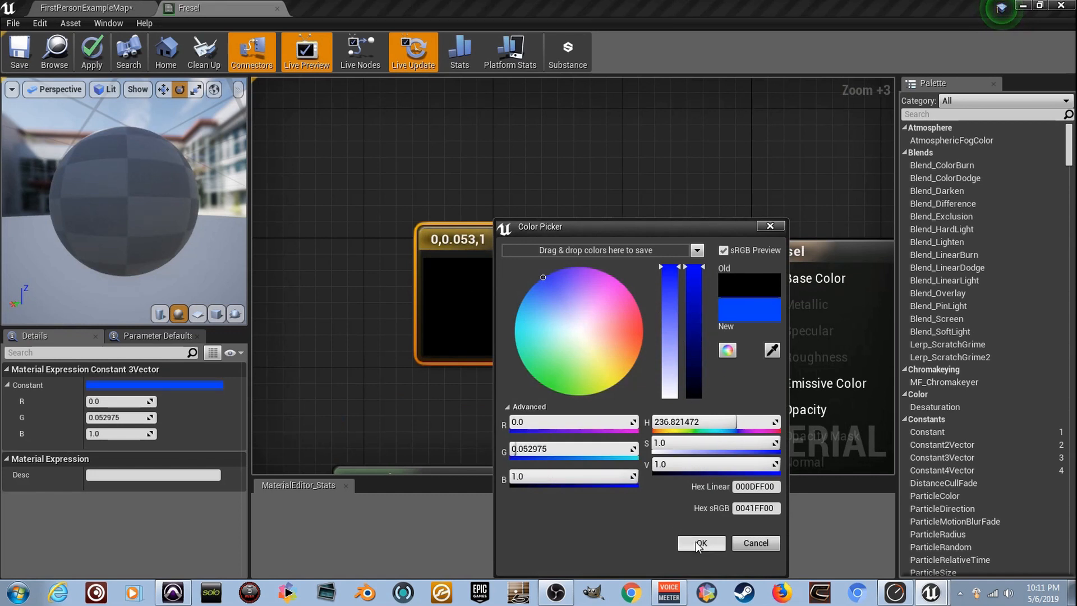
click(699, 542)
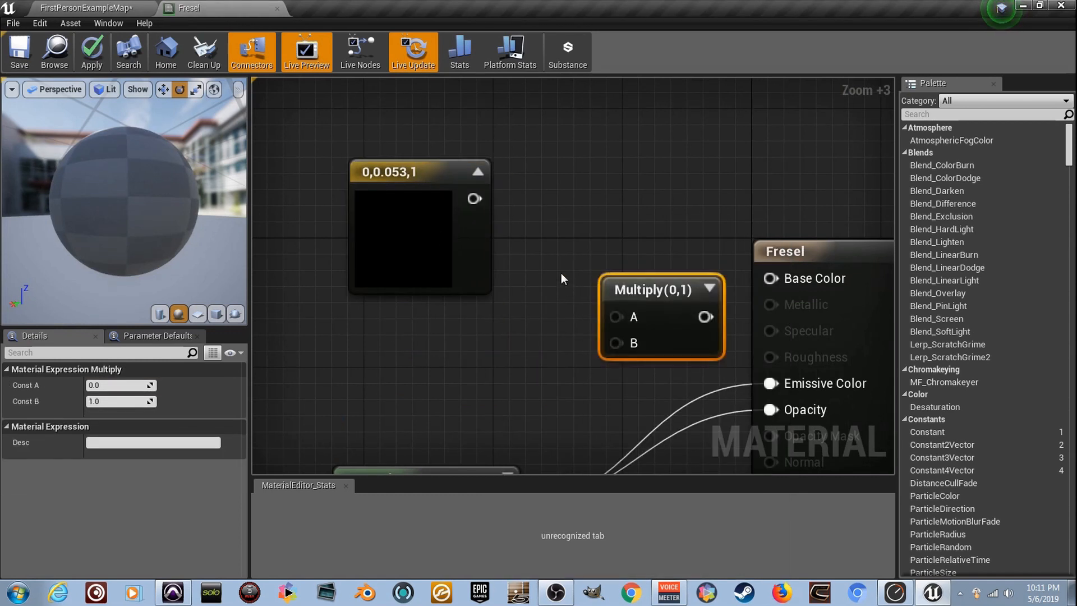
drag(474, 197, 620, 317)
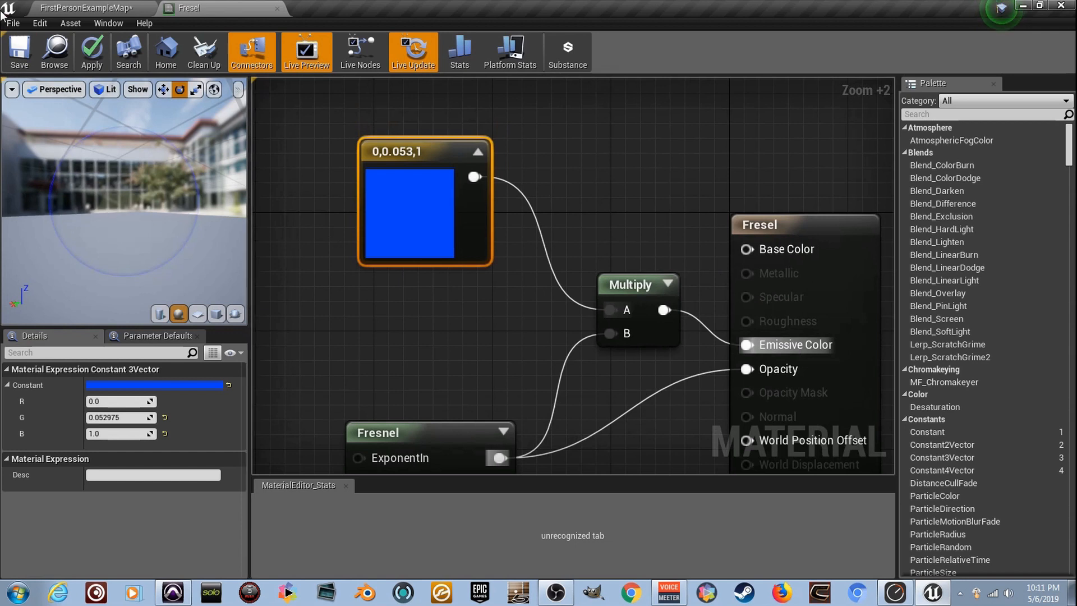
- Save the Fresel material and view the blue-rimmed preview mesh in the level
click(19, 50)
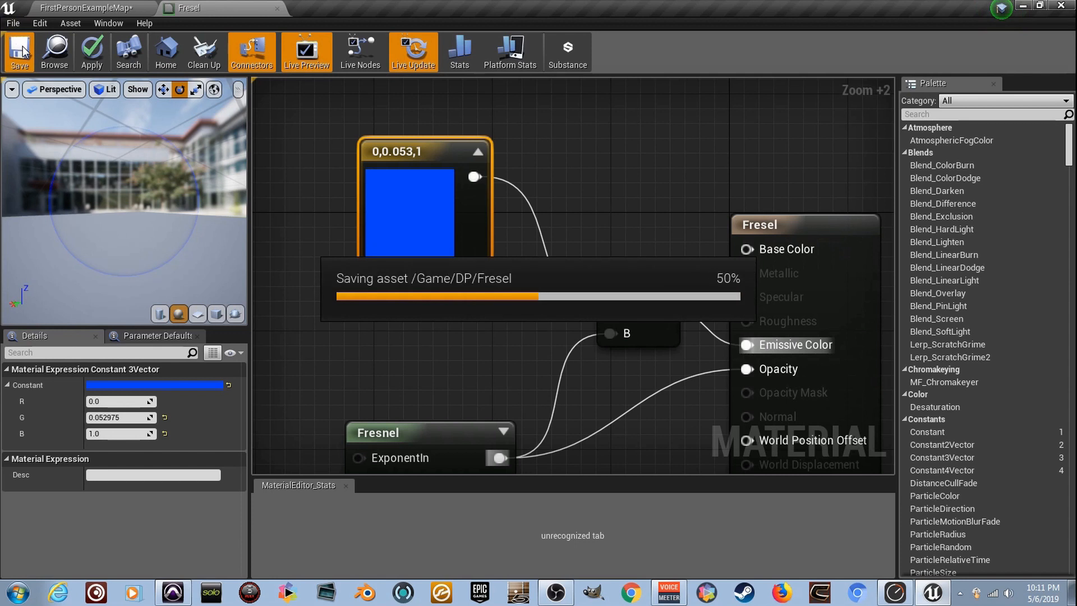
mouse_move(116, 147)
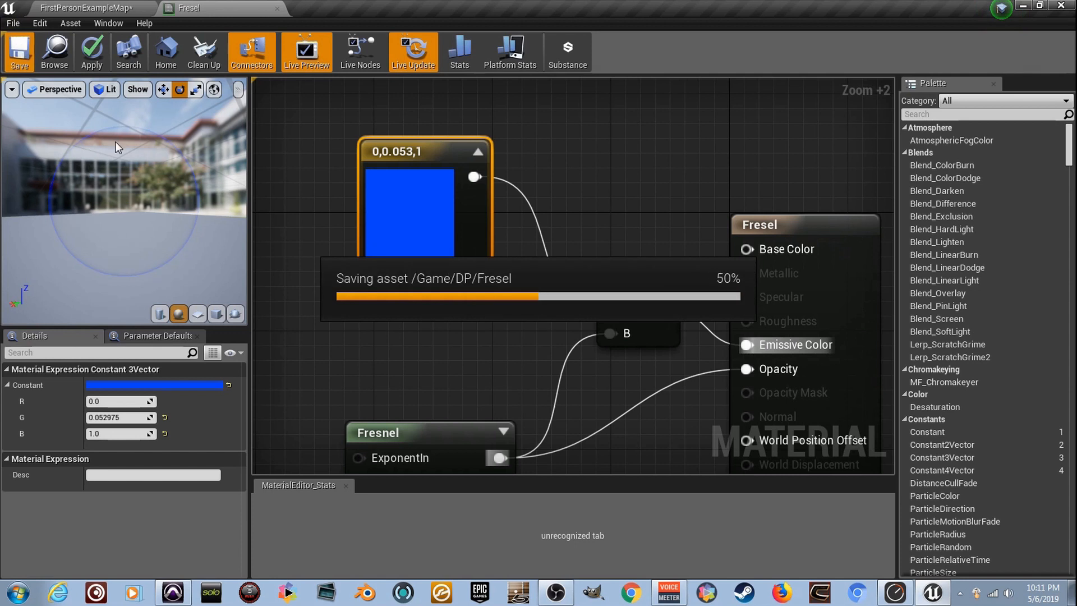
click(78, 8)
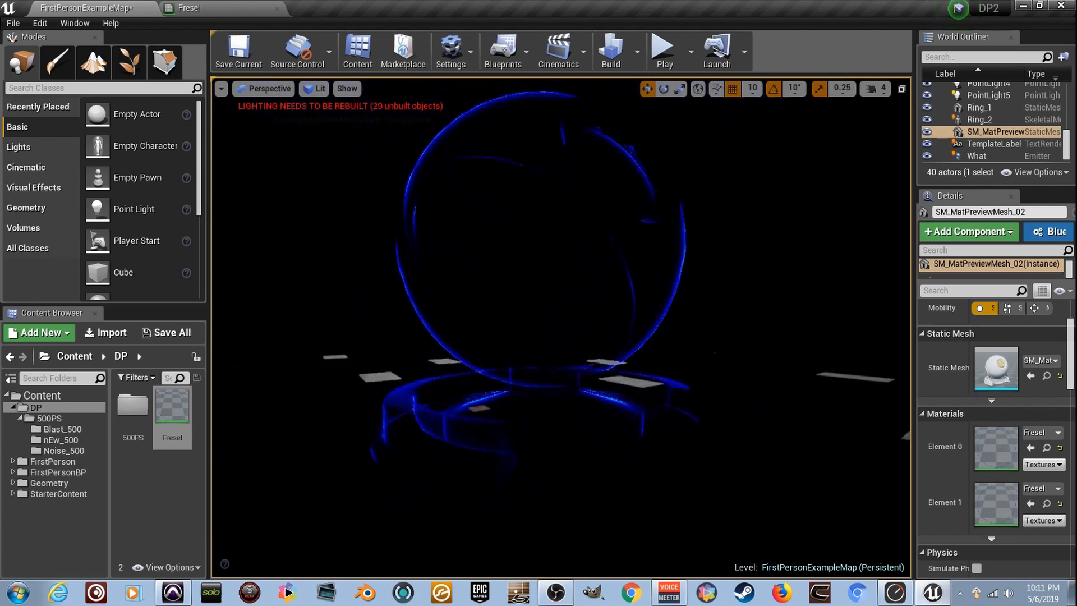
- Return to the Fresel graph and insert a OneMinus (1-x) node between Fresnel and Opacity
click(190, 8)
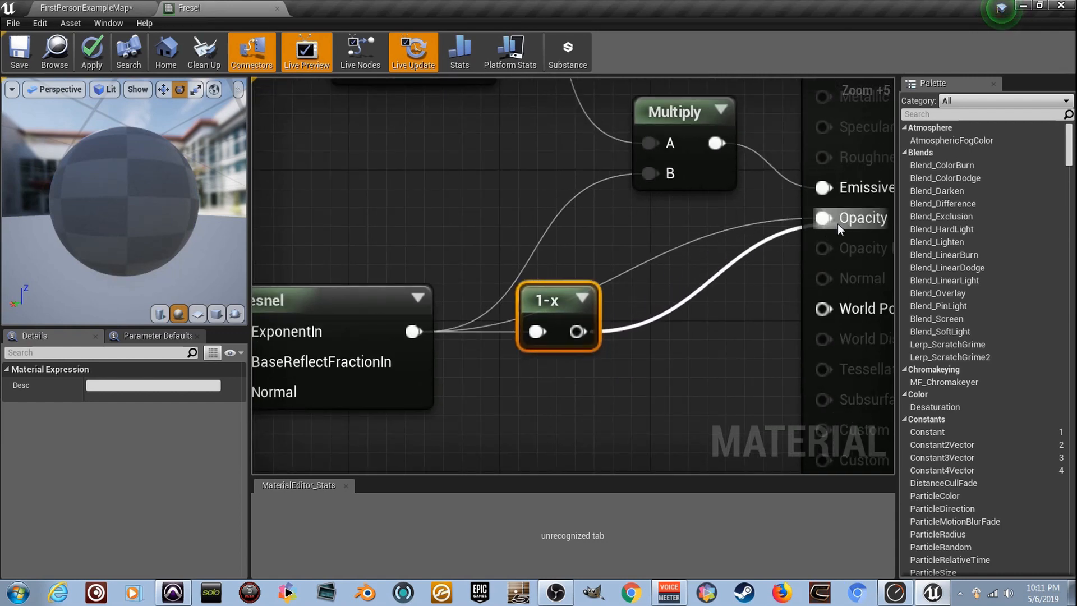
- Select the Fresnel node and enter 0.01 for both Exponent and Base Reflect Fraction
scroll(down, 3)
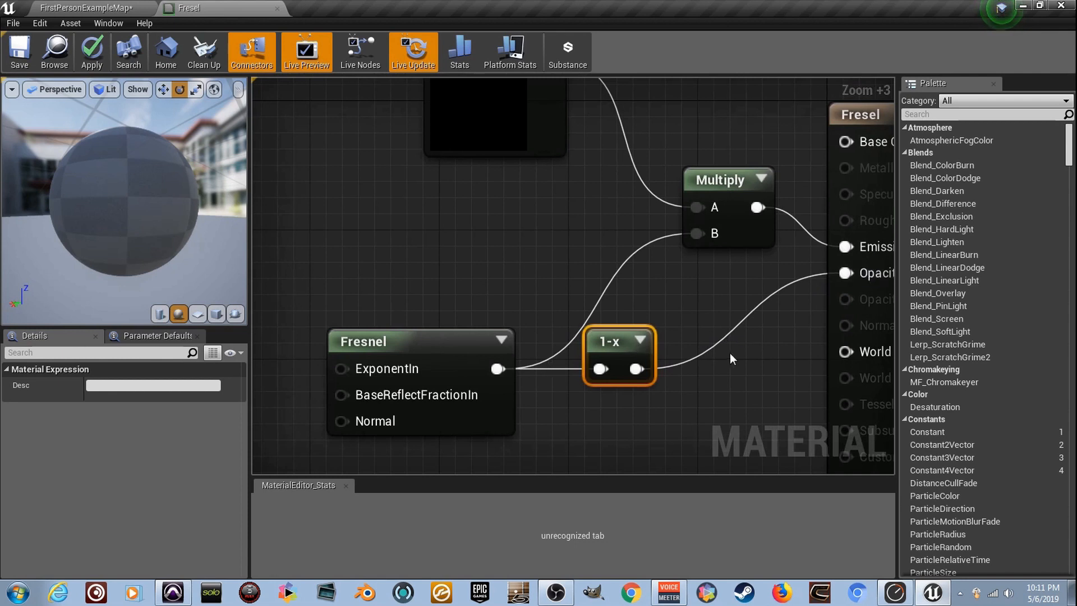
mouse_move(268, 228)
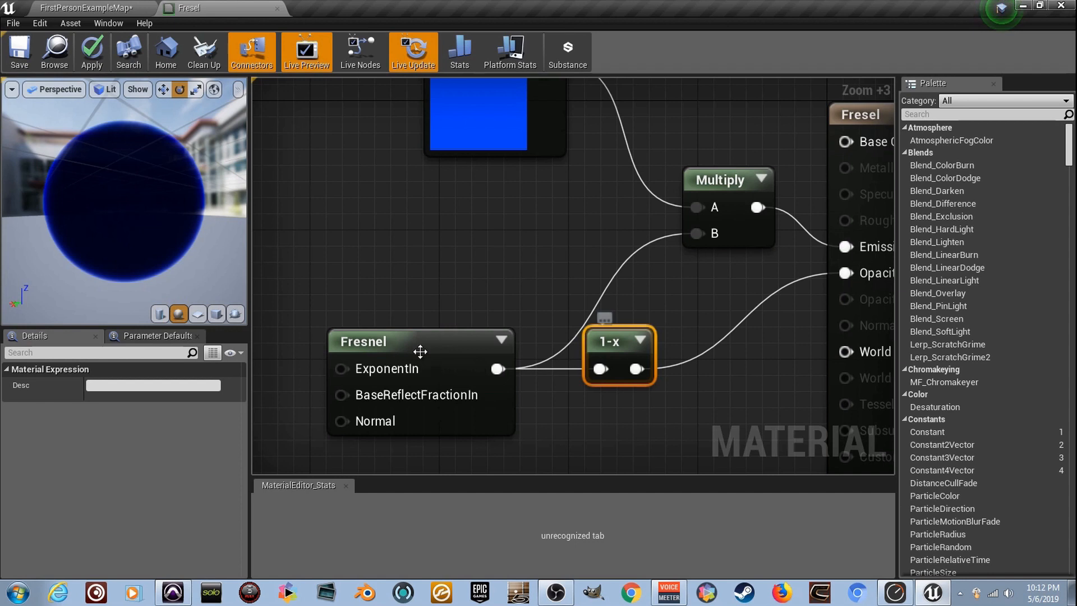
click(419, 341)
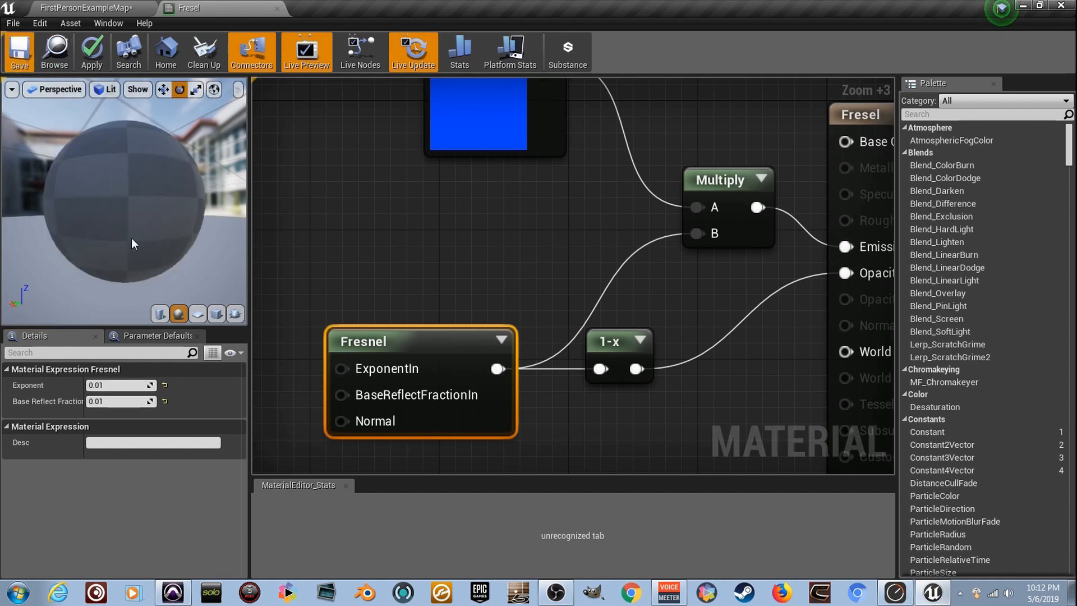
- Inspect the mesh in the level, then delete the 1-x node so Fresnel feeds Opacity directly
click(90, 52)
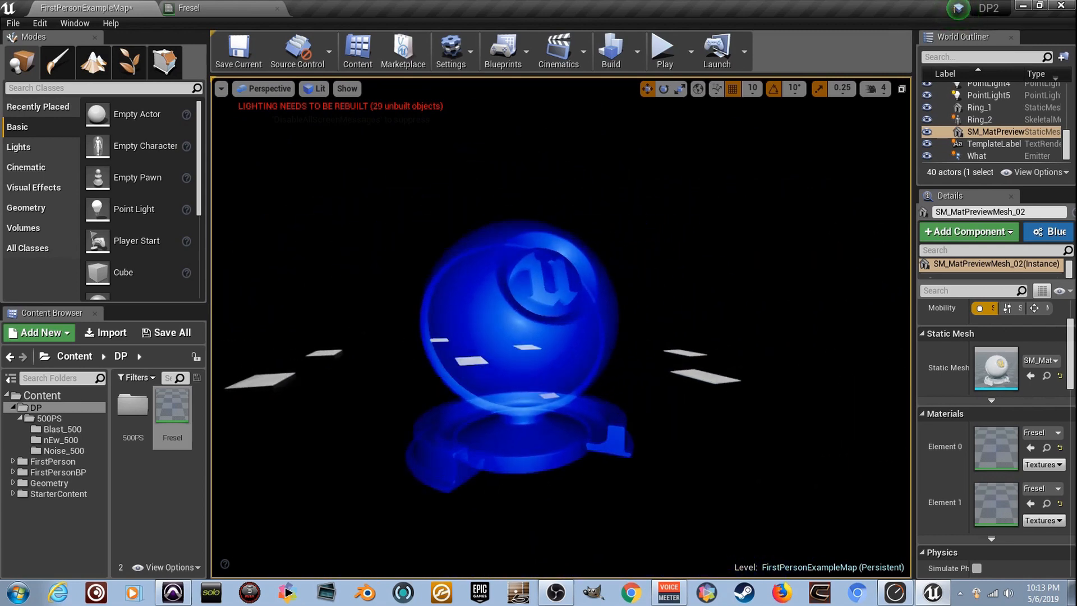
click(187, 7)
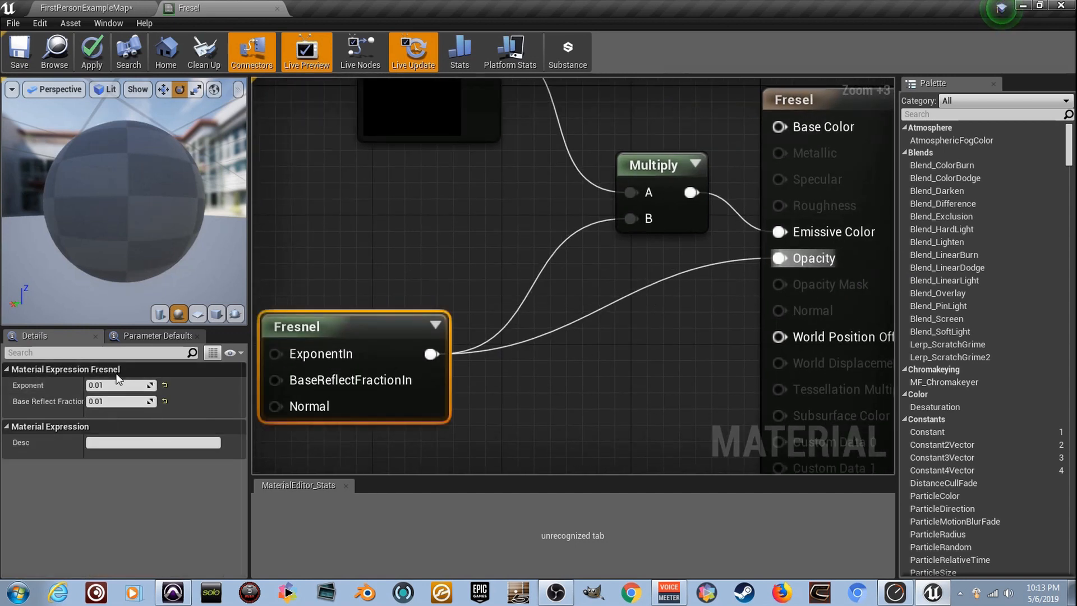
- Set the Fresnel node's Exponent to 2.0 in the Details panel
click(113, 385)
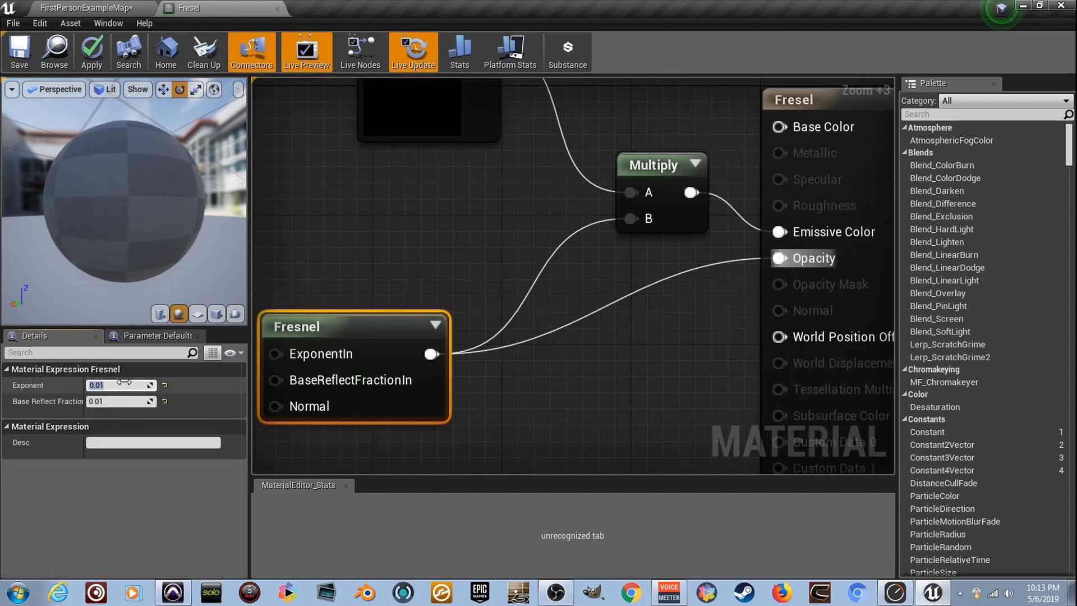
text(2.0)
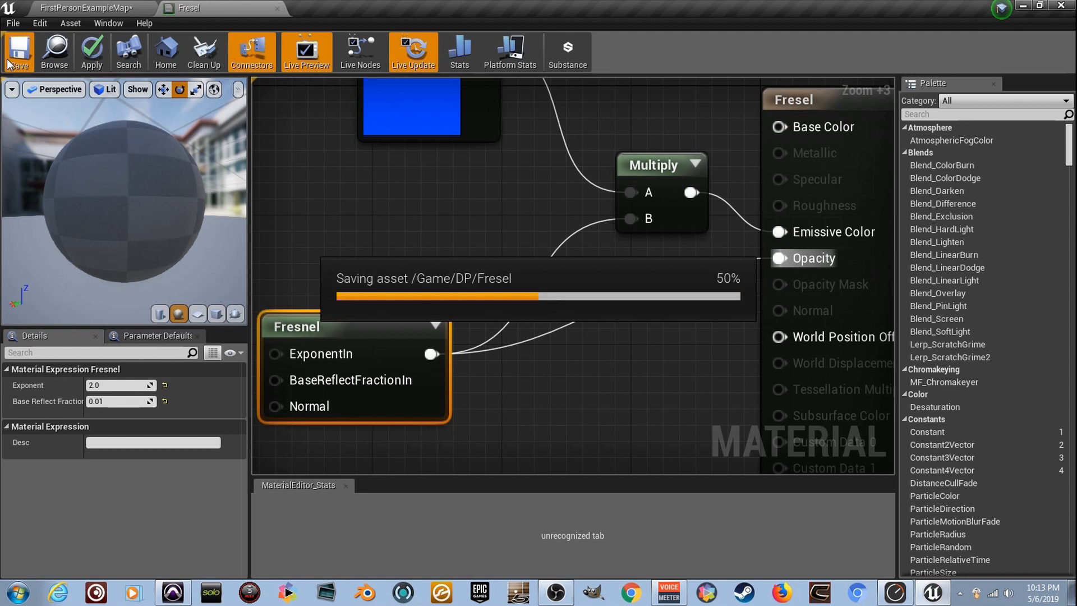
mouse_move(9, 143)
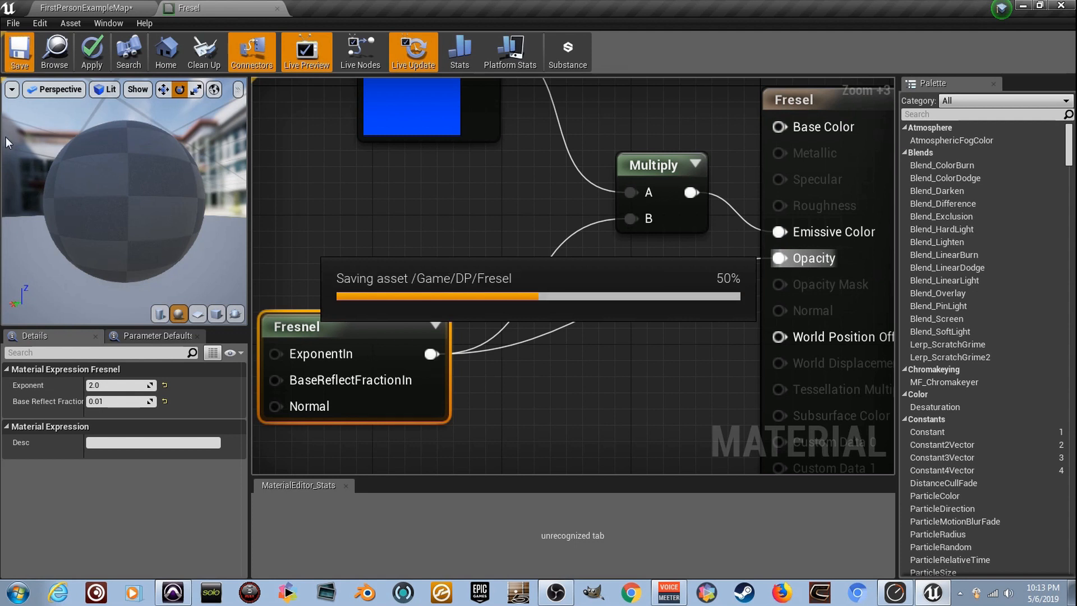